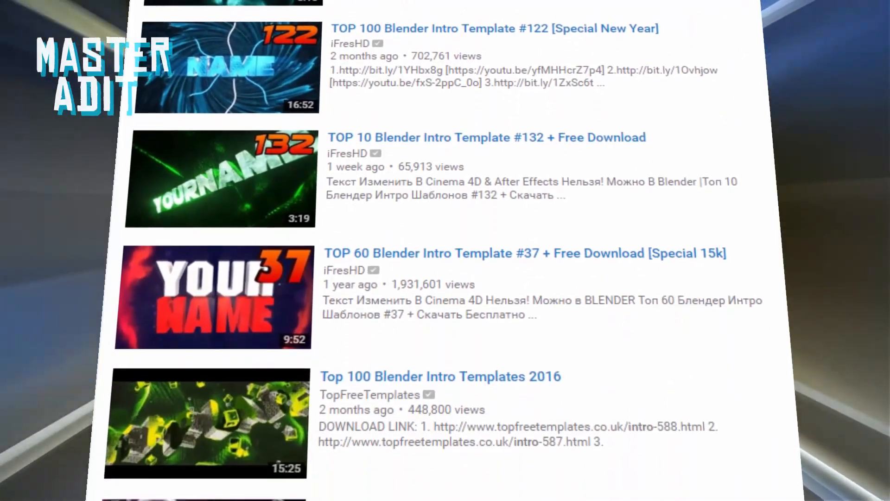
# Extract the UltraSyncIntroTemplate RAR archive into its own folder via Extract Here
pyautogui.scroll(-3)
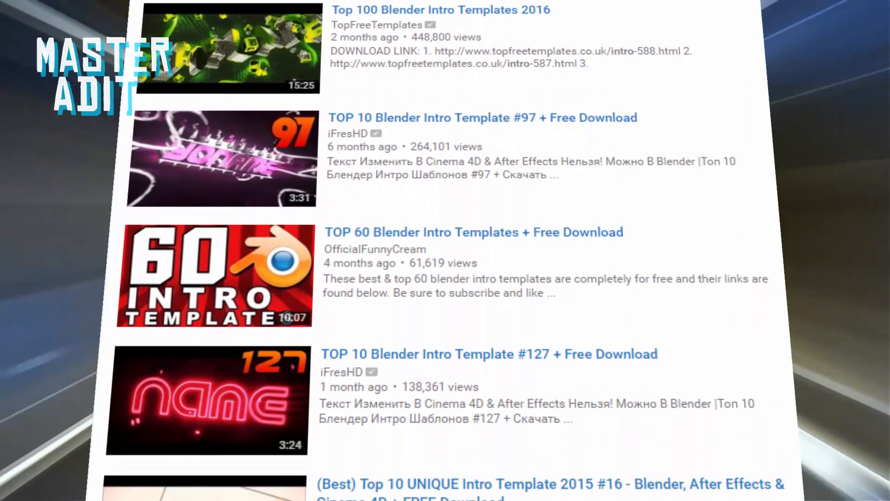
pyautogui.scroll(-3)
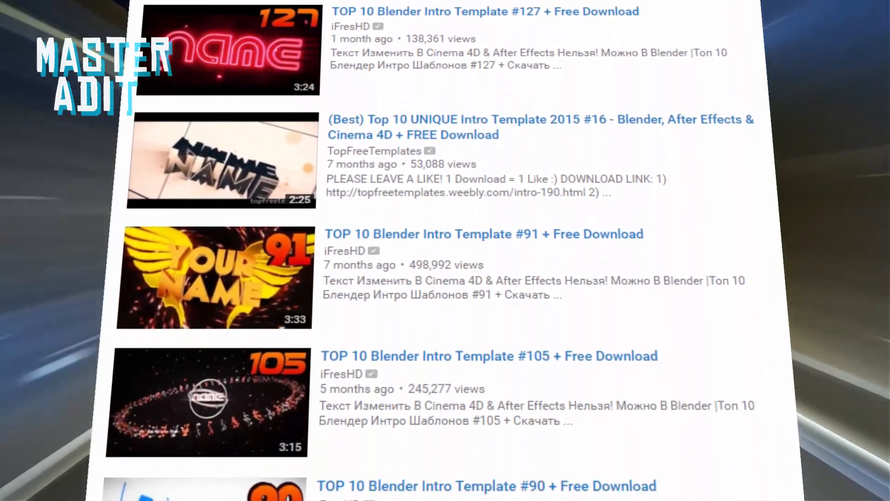
pyautogui.scroll(-3)
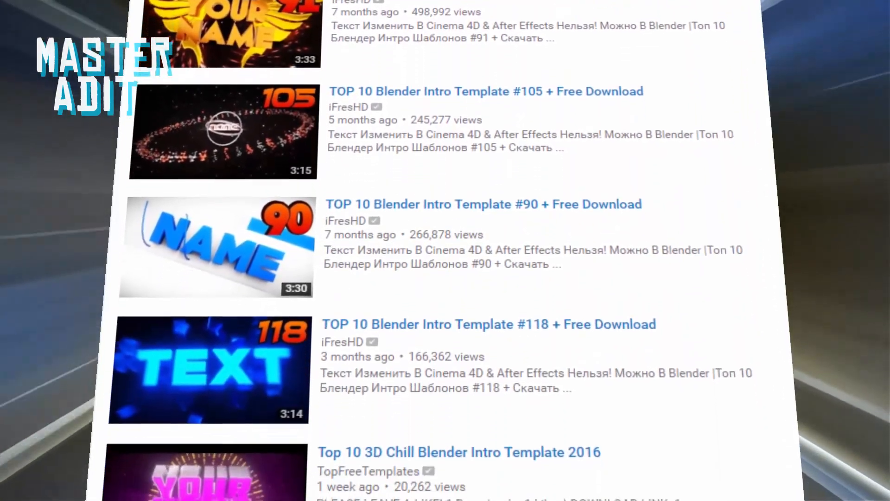
pyautogui.scroll(-3)
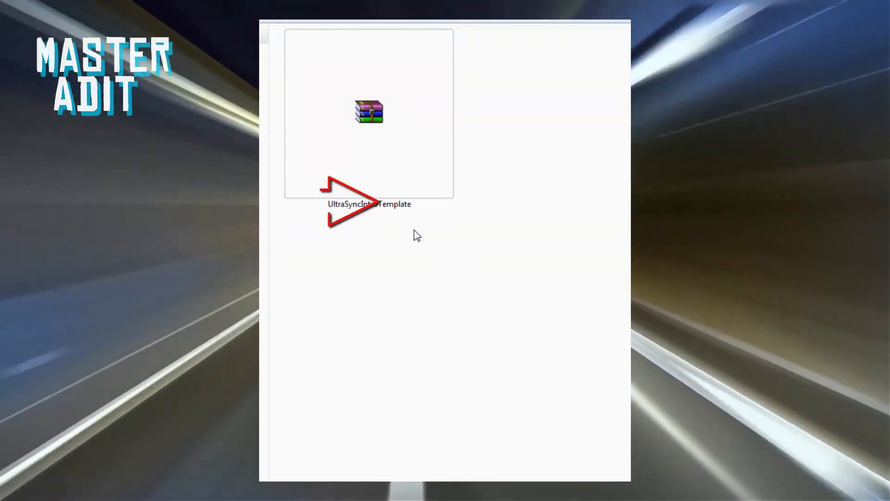
pyautogui.rightClick(368, 112)
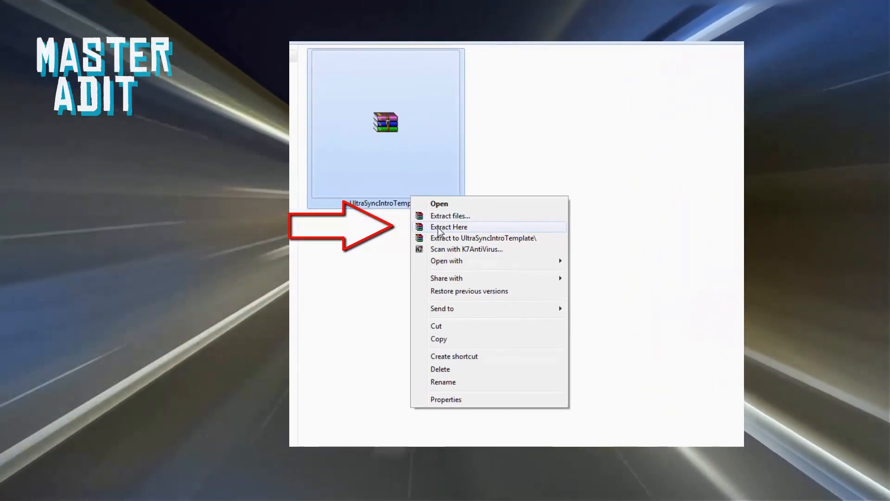
pyautogui.click(448, 226)
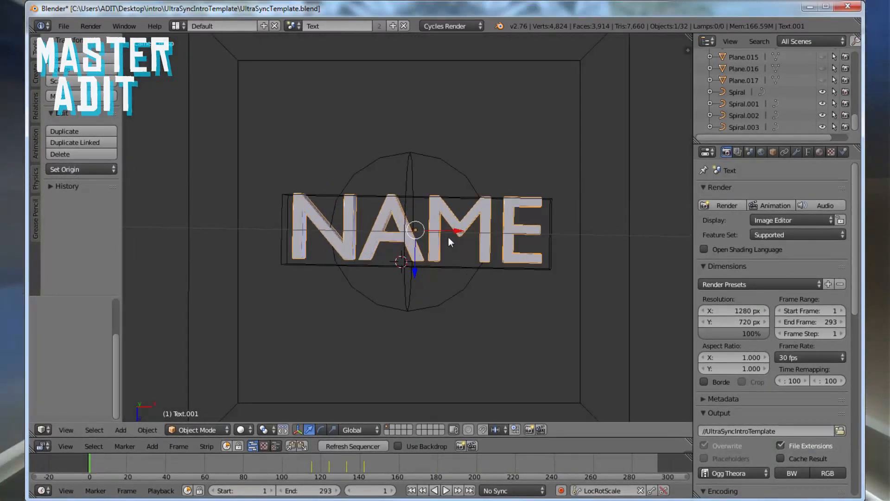
# Replace the template's NAME placeholder text with 'Master Adit' in edit mode
pyautogui.press('Tab')
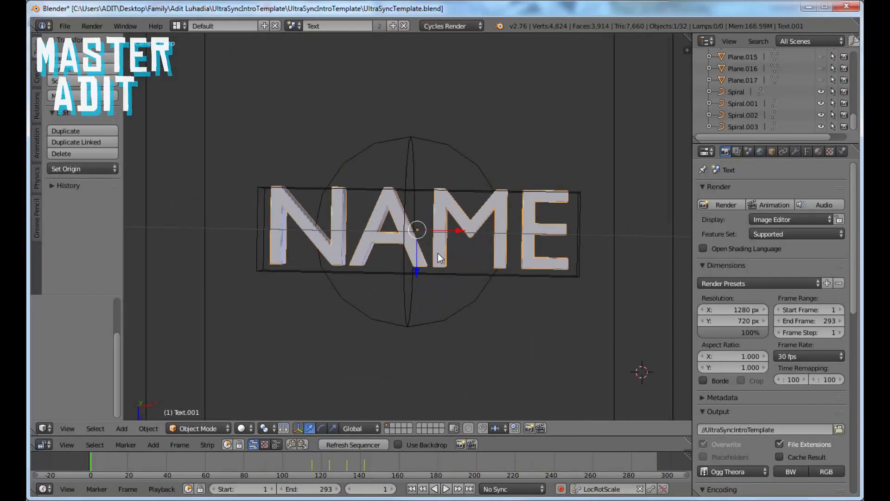
pyautogui.press('Tab')
pyautogui.write('Master Adit')
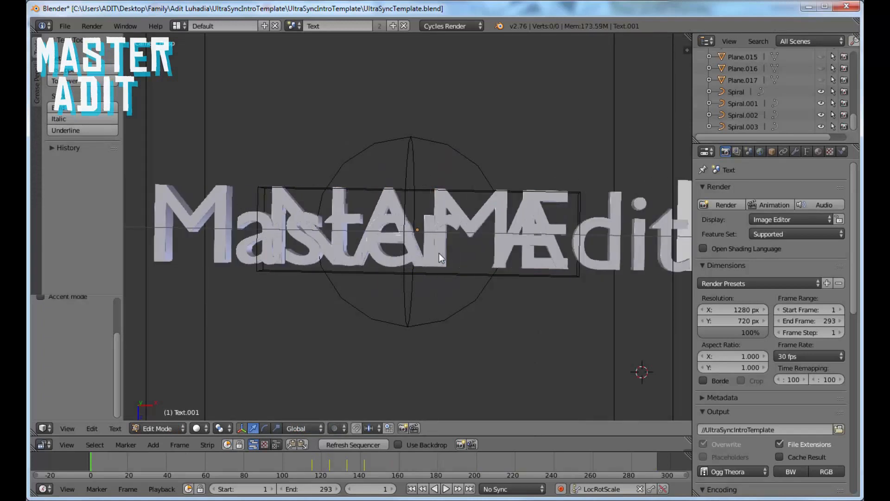
pyautogui.press('Tab')
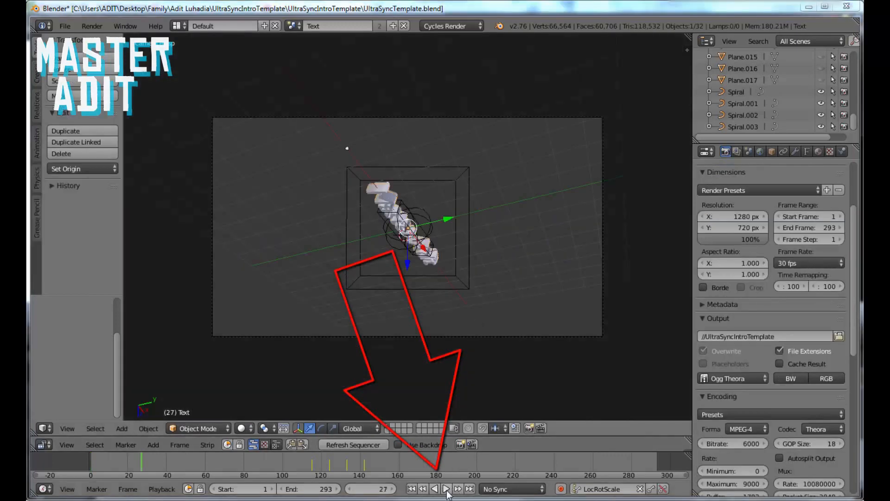
# Play back the intro animation on the timeline to preview it, then stop
pyautogui.click(446, 488)
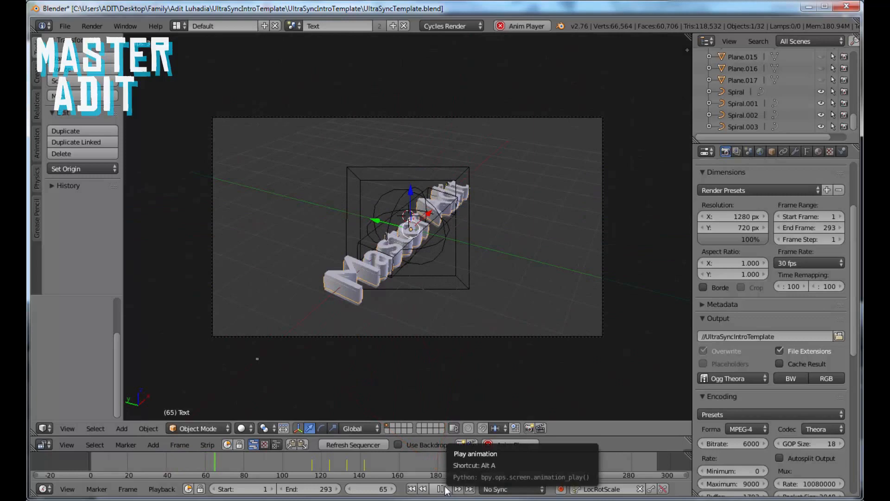
pyautogui.click(440, 489)
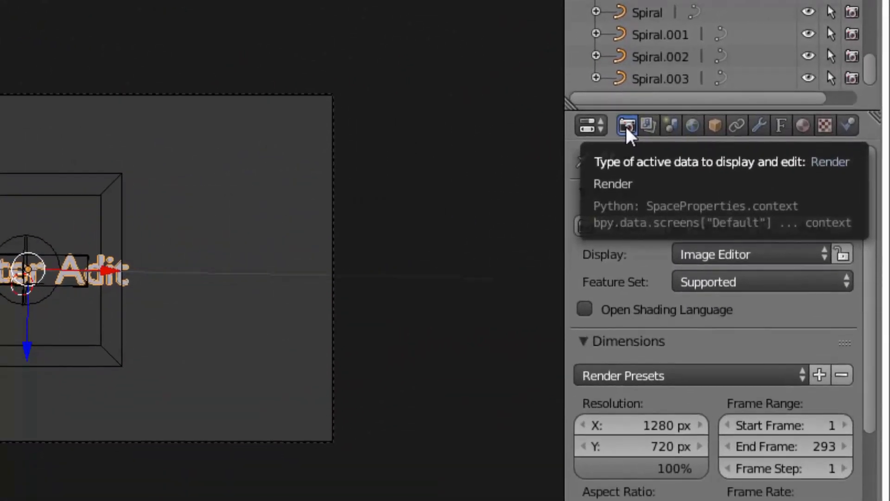
# Point the render output to the parent folder and set the file format to AVI Raw
pyautogui.scroll(-3)
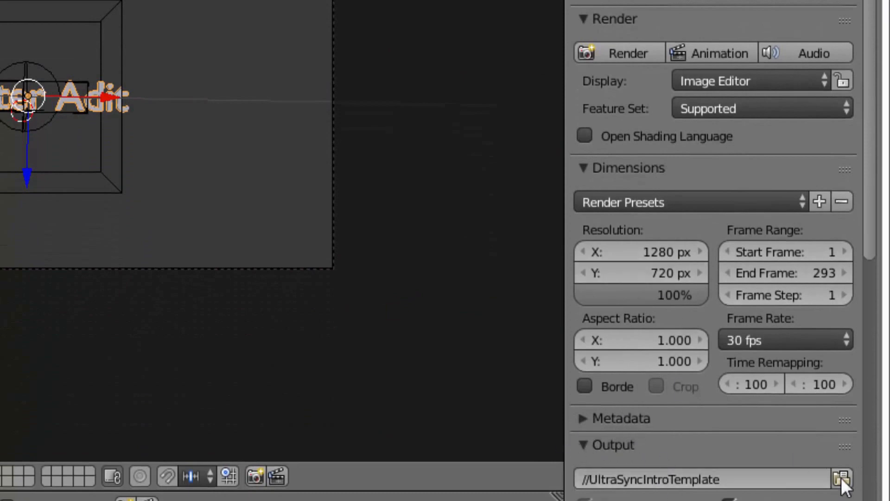
pyautogui.click(842, 478)
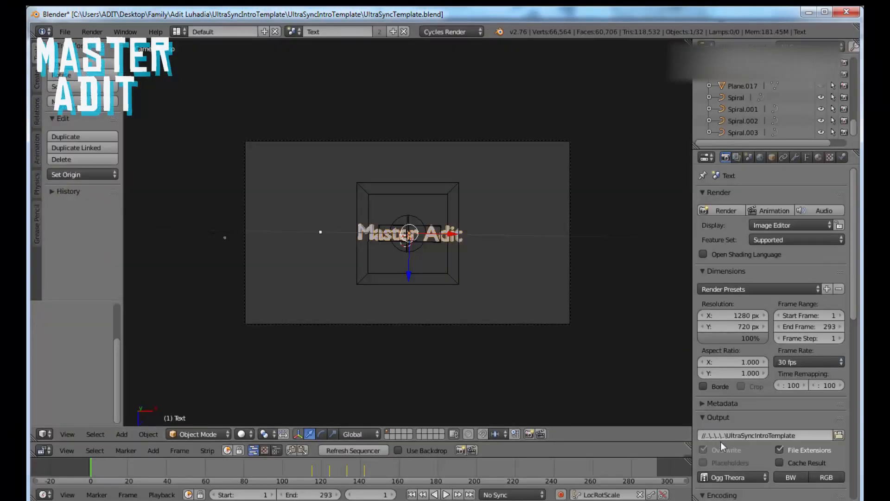
pyautogui.moveTo(733, 477)
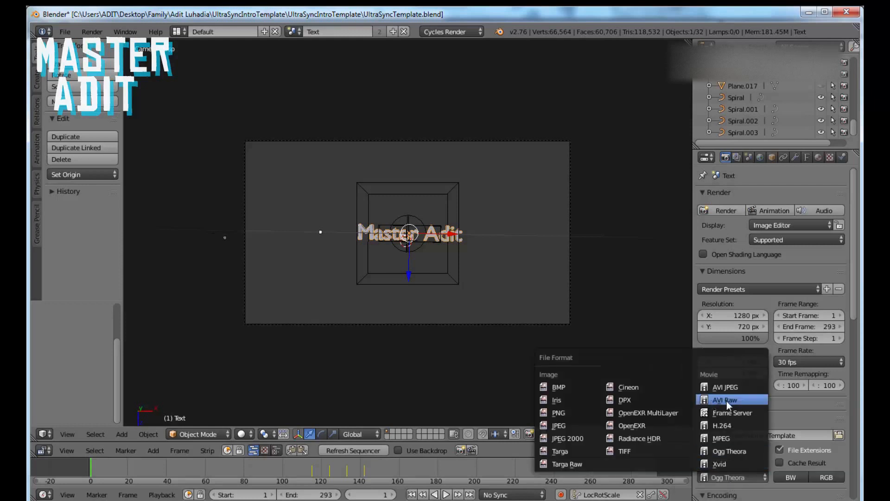
pyautogui.click(724, 399)
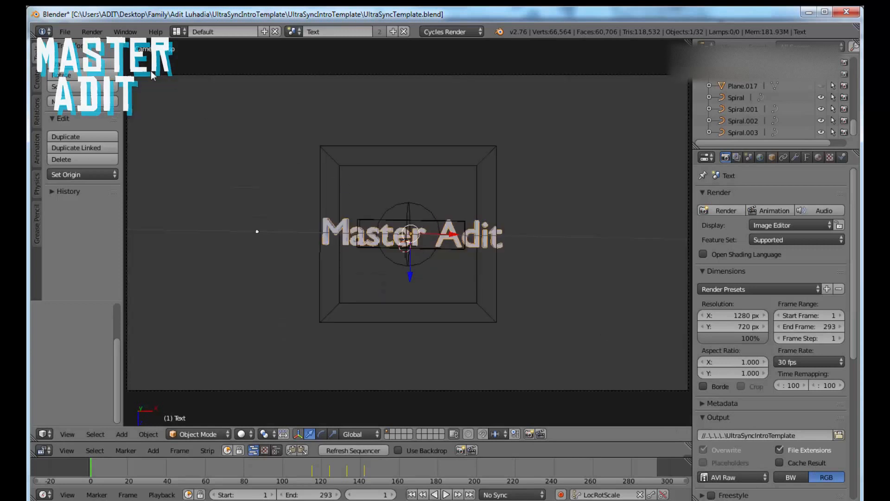
# Render the full intro animation to video via Render > Render Animation
pyautogui.click(91, 31)
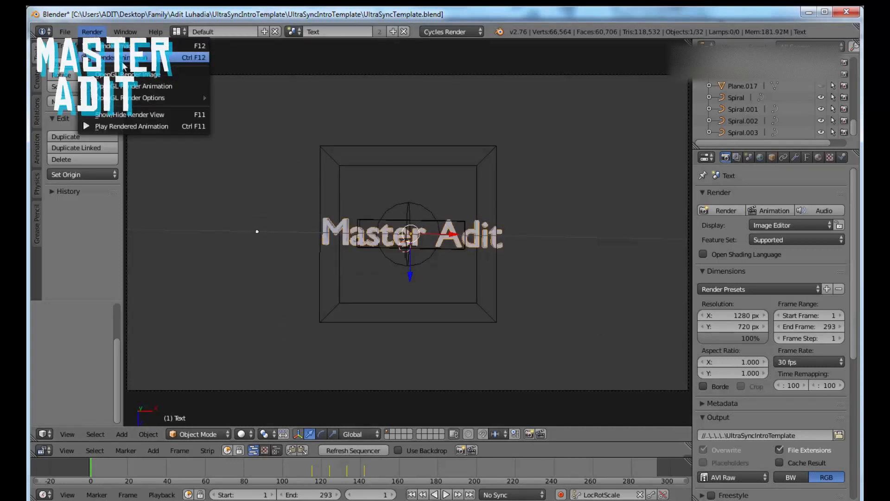
pyautogui.click(105, 56)
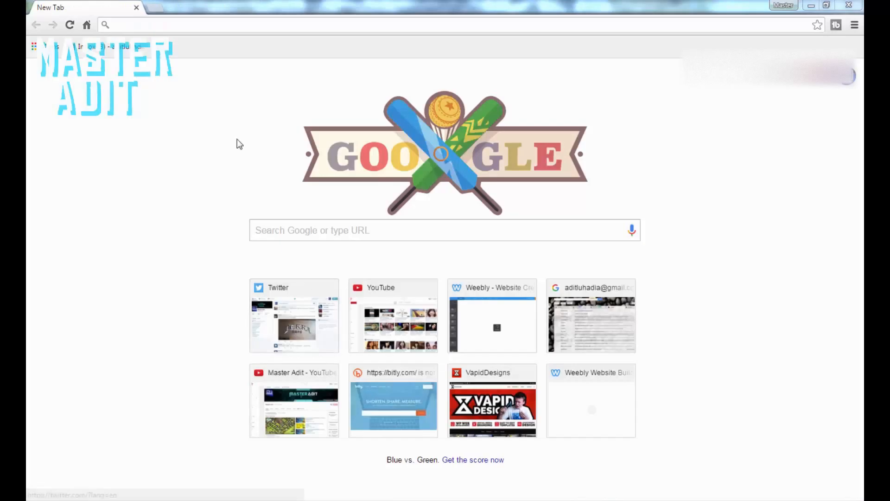
# Go to youtube.com and enter the channel's Creator Studio tools
pyautogui.write('youtube.com')
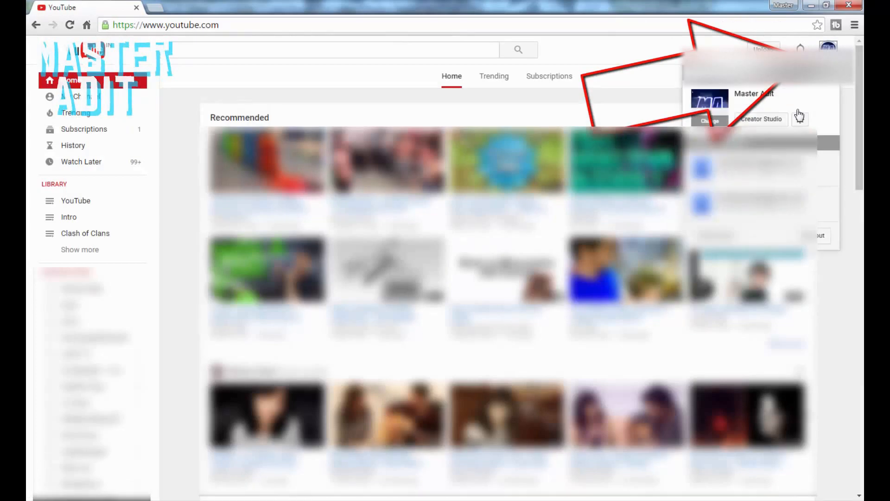
pyautogui.click(761, 119)
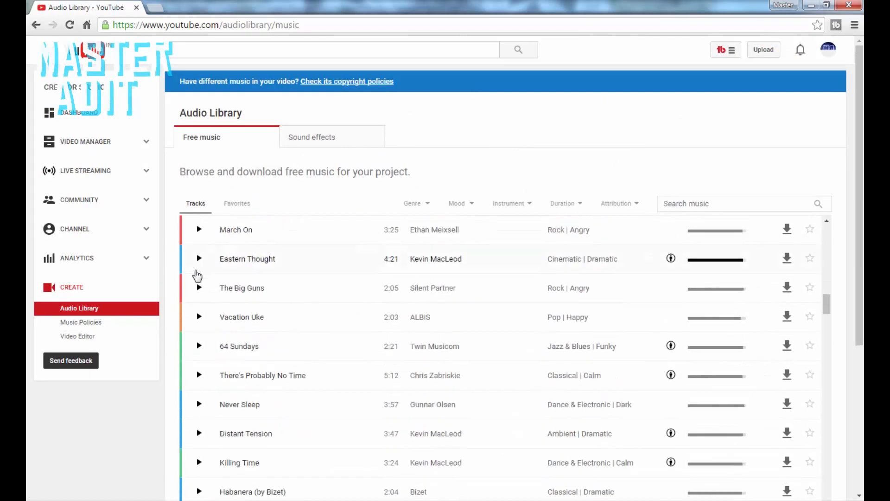
# Stop the Eastern Thought track preview and go to the Music Policies page
pyautogui.click(81, 322)
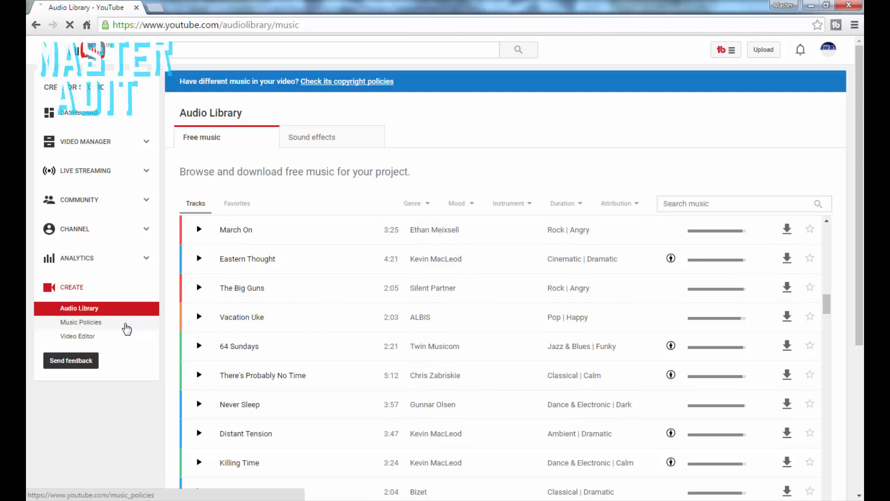
pyautogui.click(81, 322)
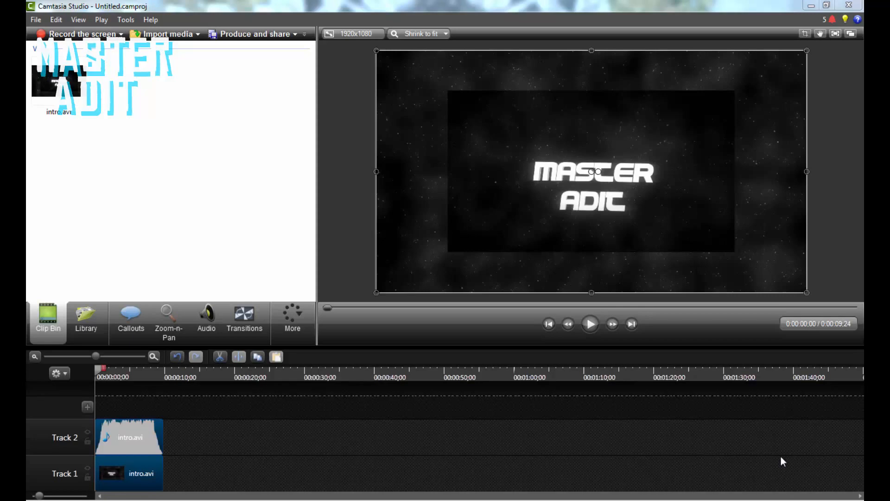
pyautogui.moveTo(506, 425)
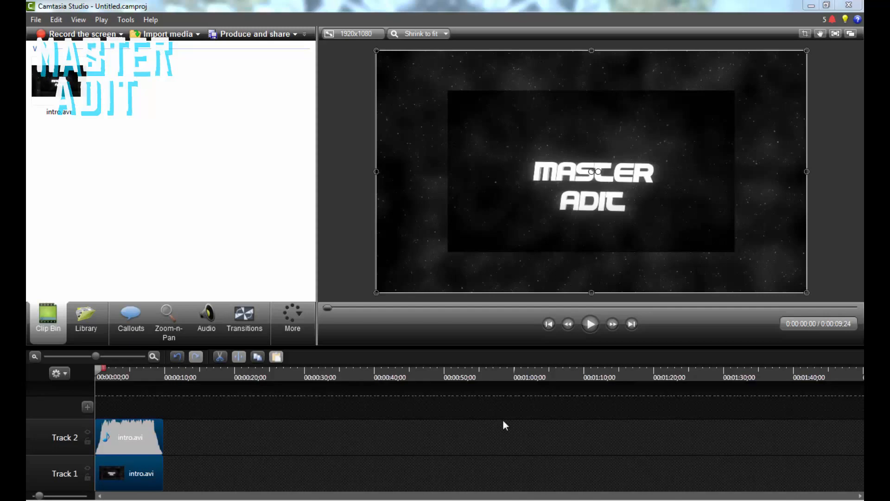
pyautogui.moveTo(129, 436)
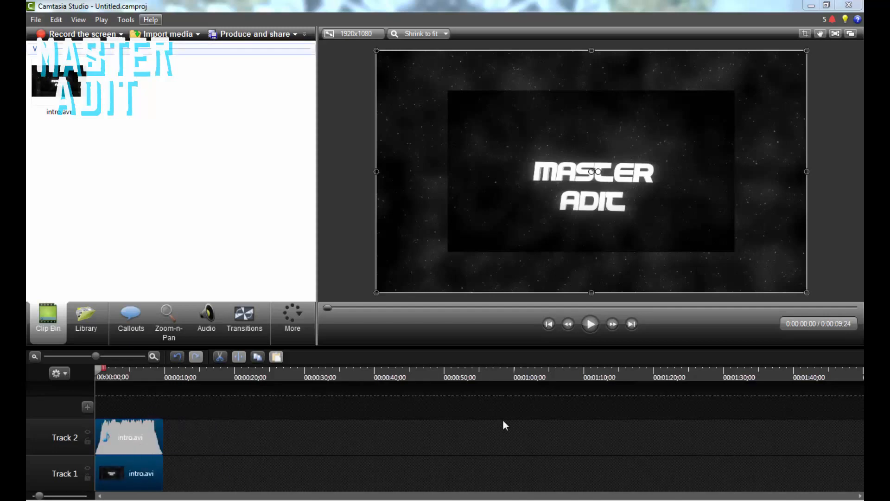
# Start Produce and share to launch the Production Wizard for intro.avi
pyautogui.click(253, 34)
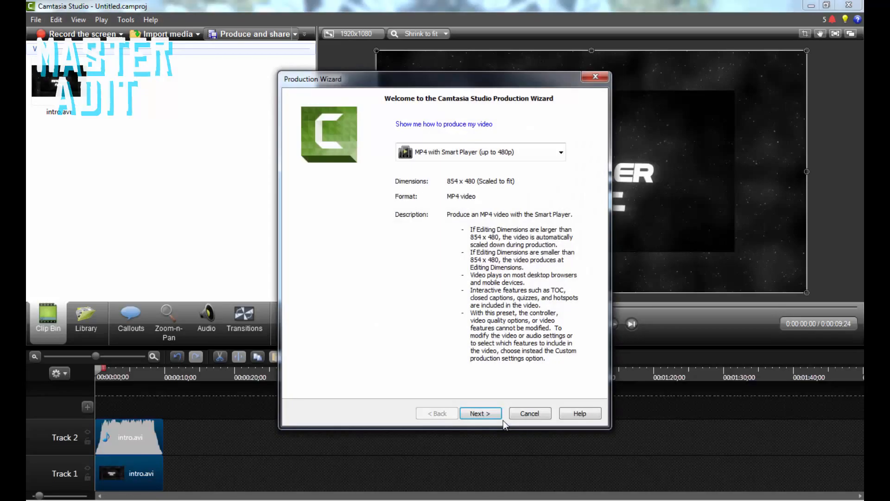